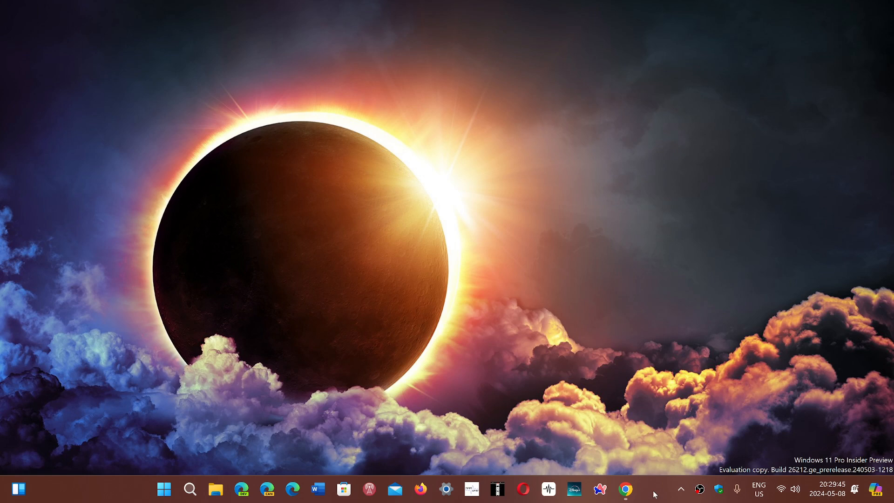
mouse_move(641, 320)
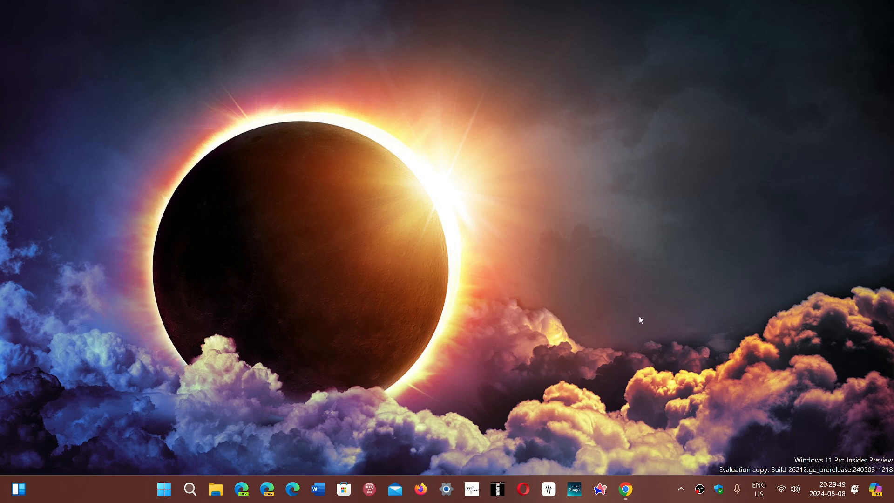
mouse_move(190, 490)
text(wi)
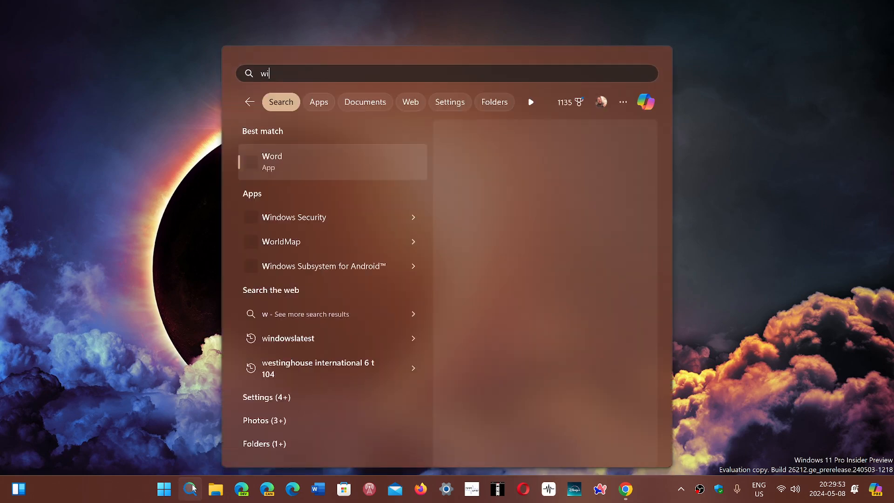
Run winver to show About Windows: version 24H2, OS build 26212.5000.
text(nver)
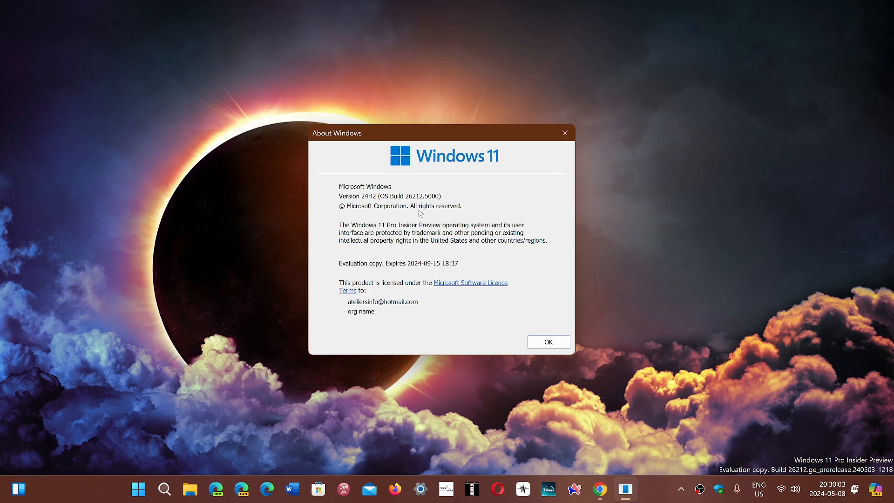
mouse_move(565, 135)
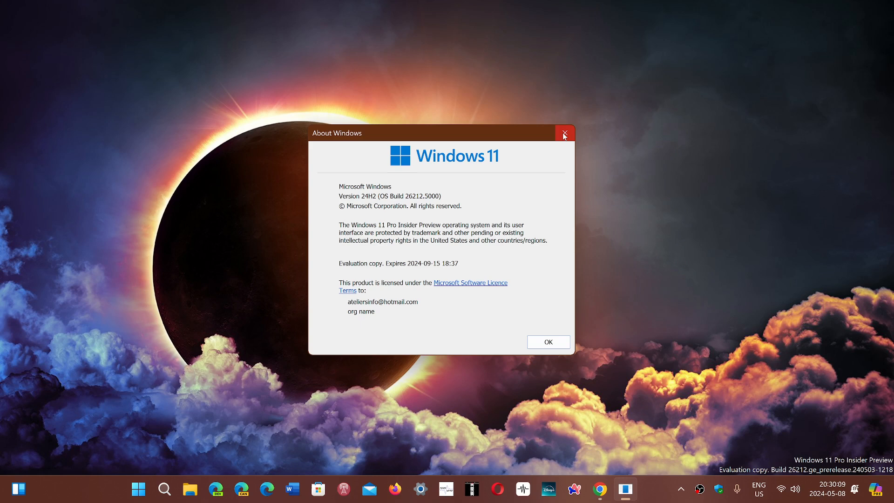
Close the About Windows dialog, returning to the desktop.
click(565, 134)
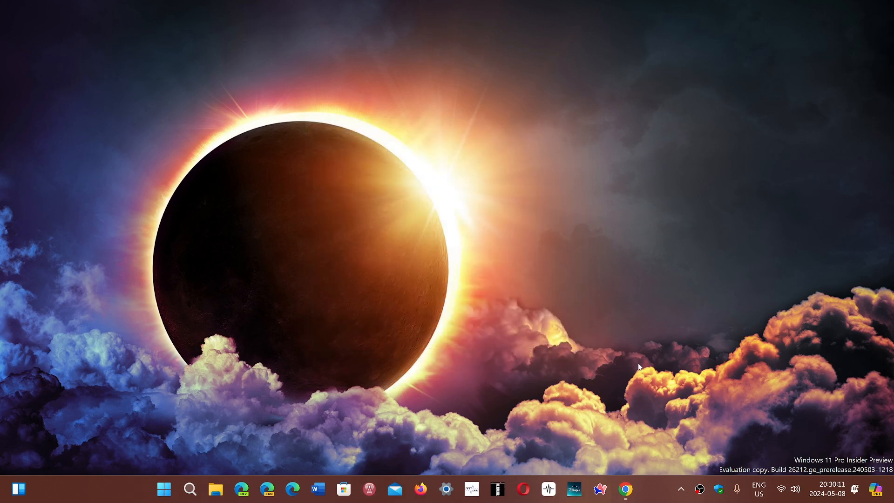
mouse_move(682, 425)
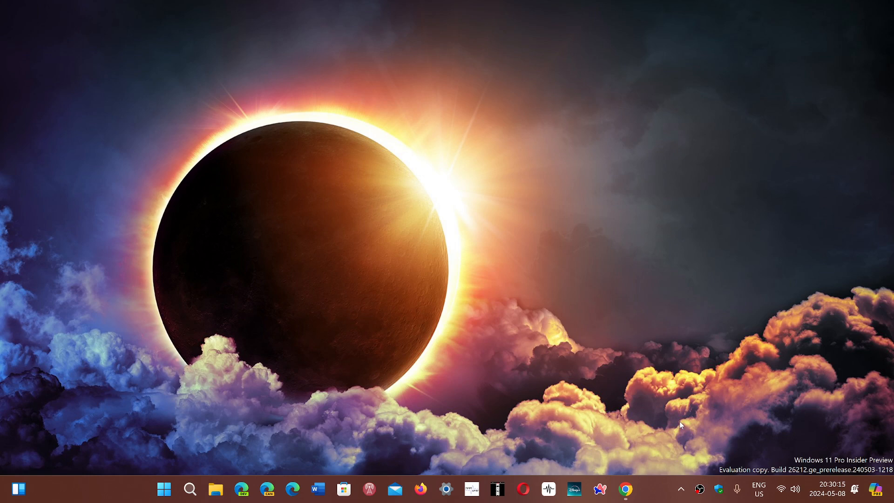
mouse_move(560, 384)
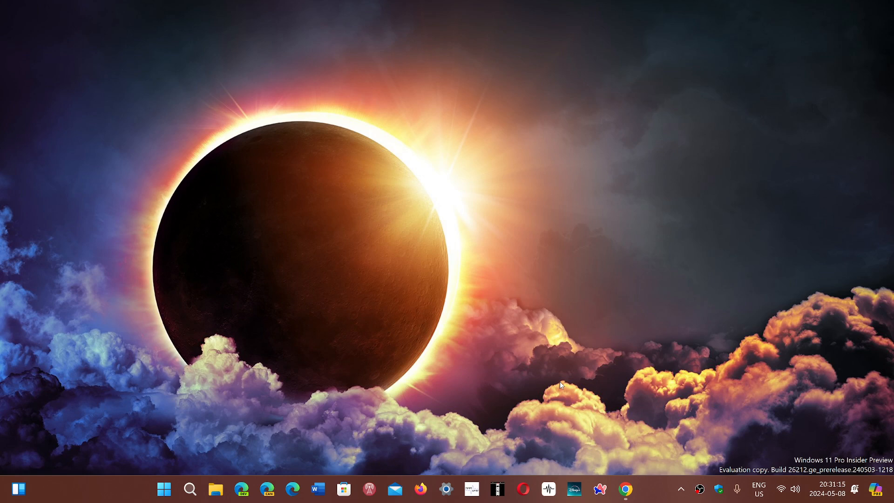
mouse_move(161, 462)
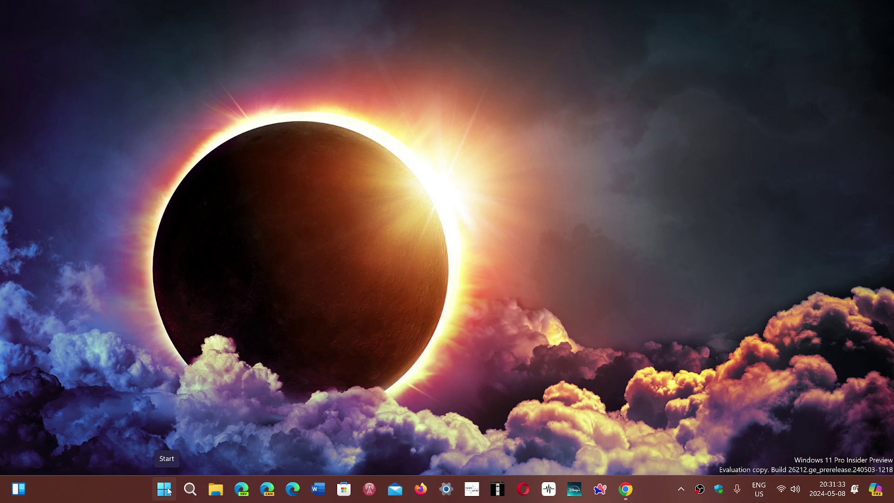
Search 'bi' for Manage BitLocker and expand the C: operating system drive showing BitLocker off.
click(164, 489)
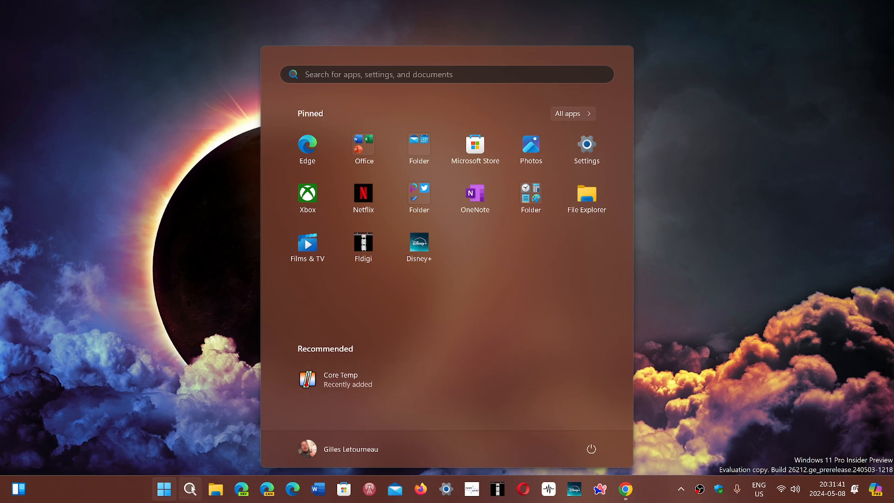
click(190, 489)
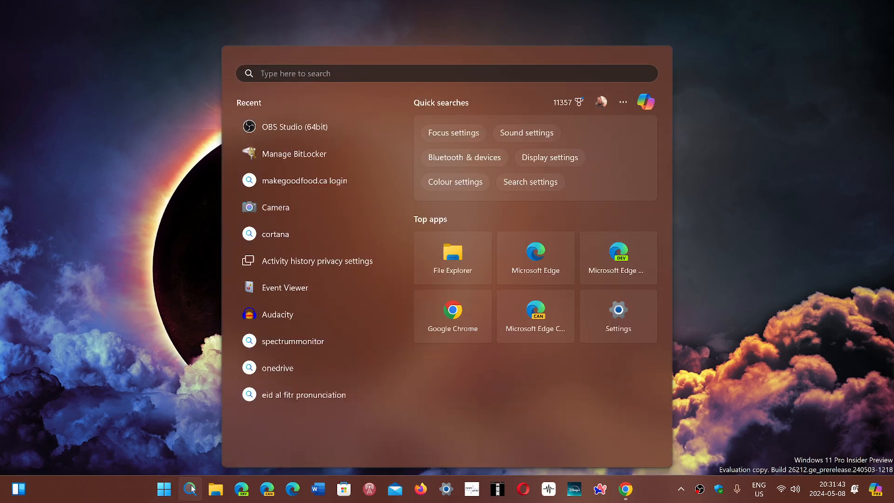
text(bi)
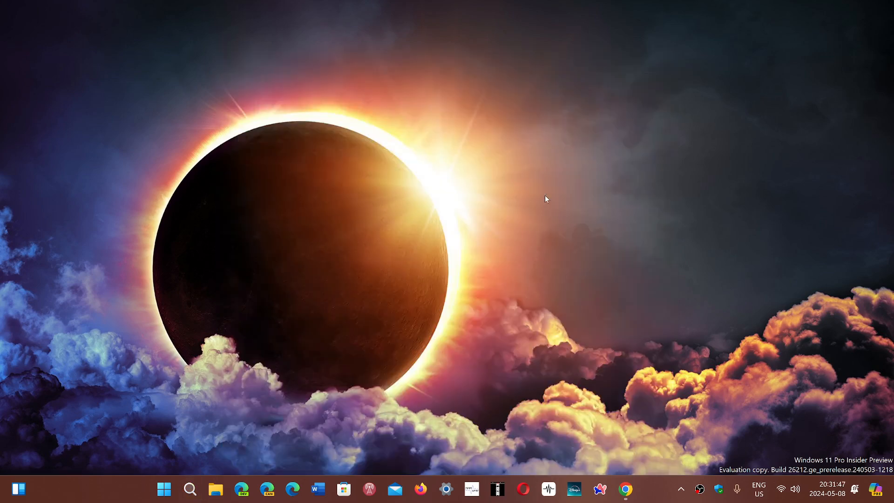
mouse_move(672, 349)
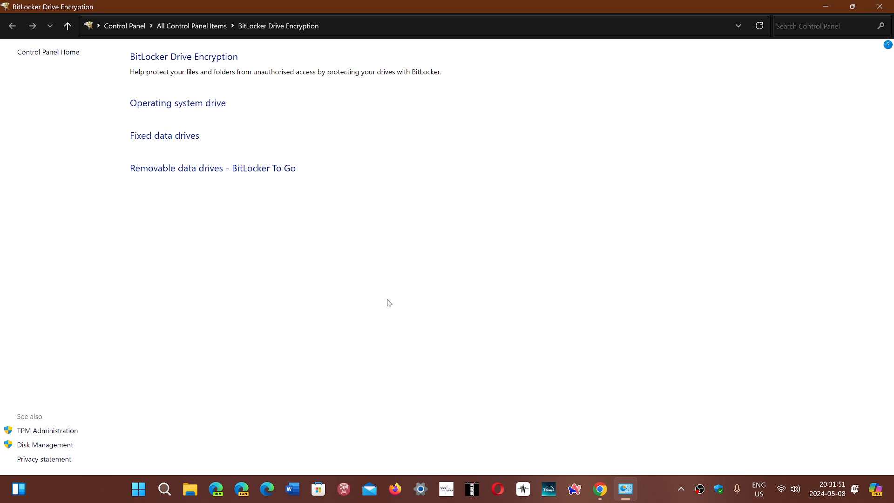
click(177, 102)
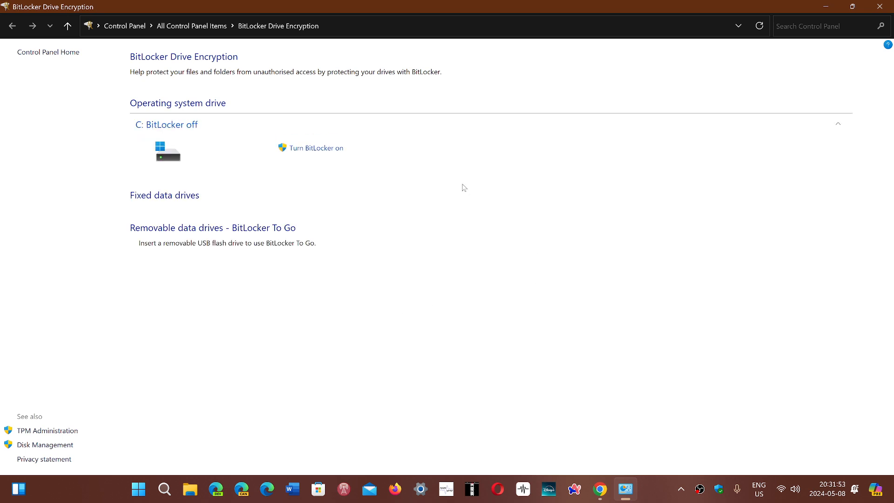
mouse_move(309, 151)
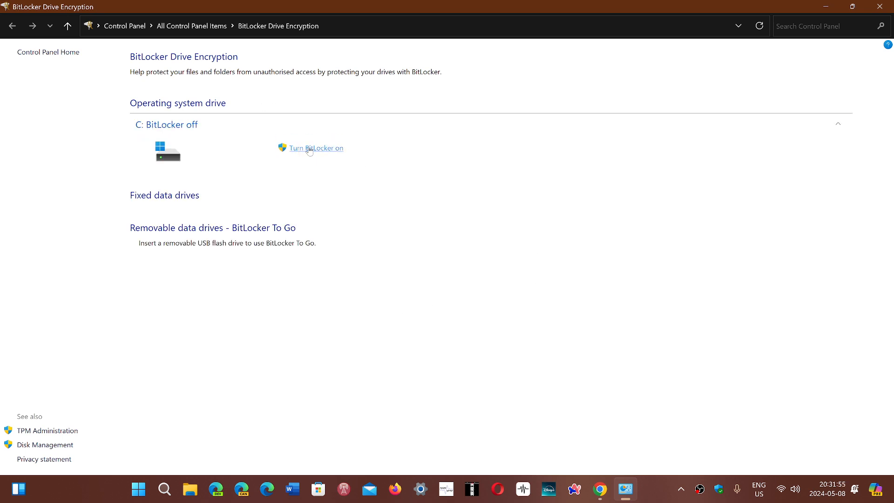
mouse_move(347, 159)
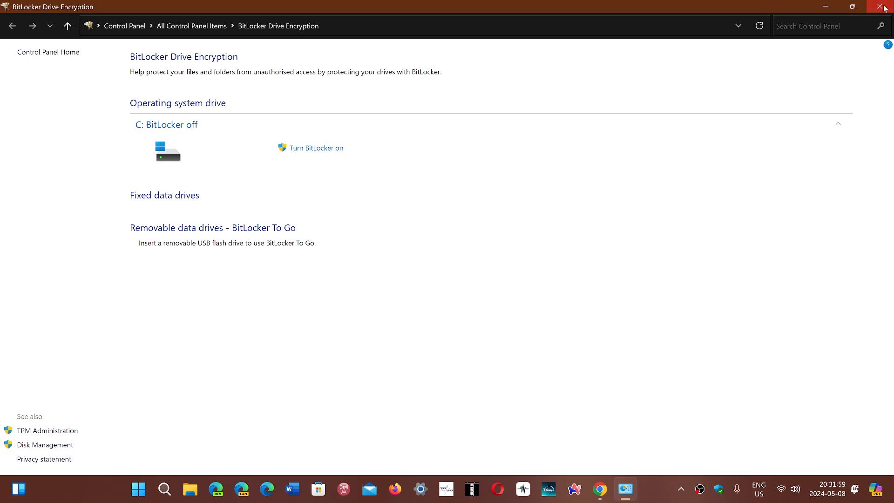
Close the BitLocker Drive Encryption window, returning to the desktop.
click(886, 7)
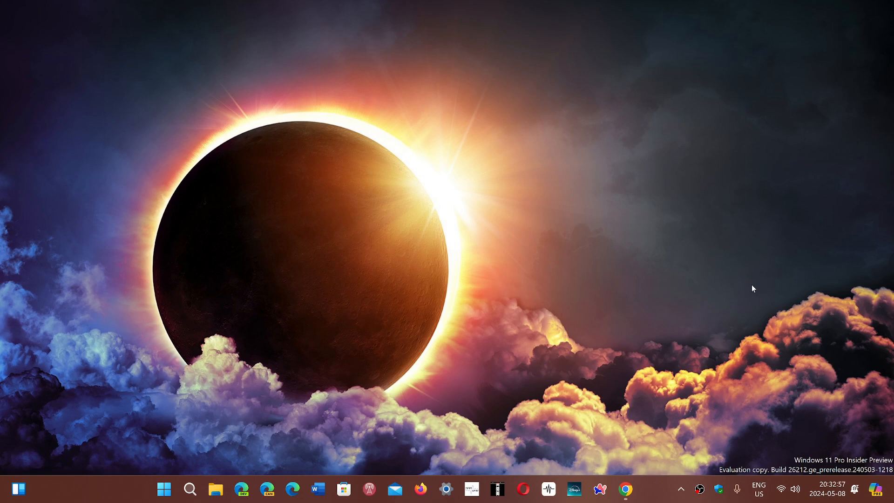
mouse_move(658, 463)
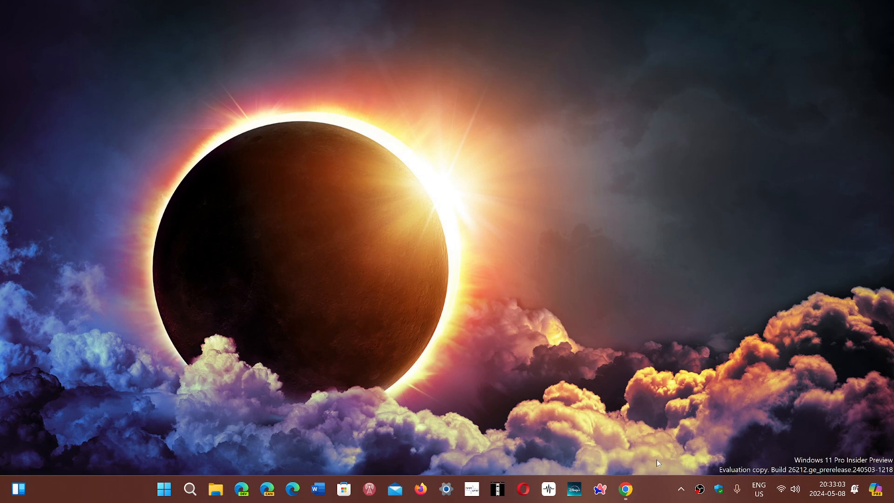